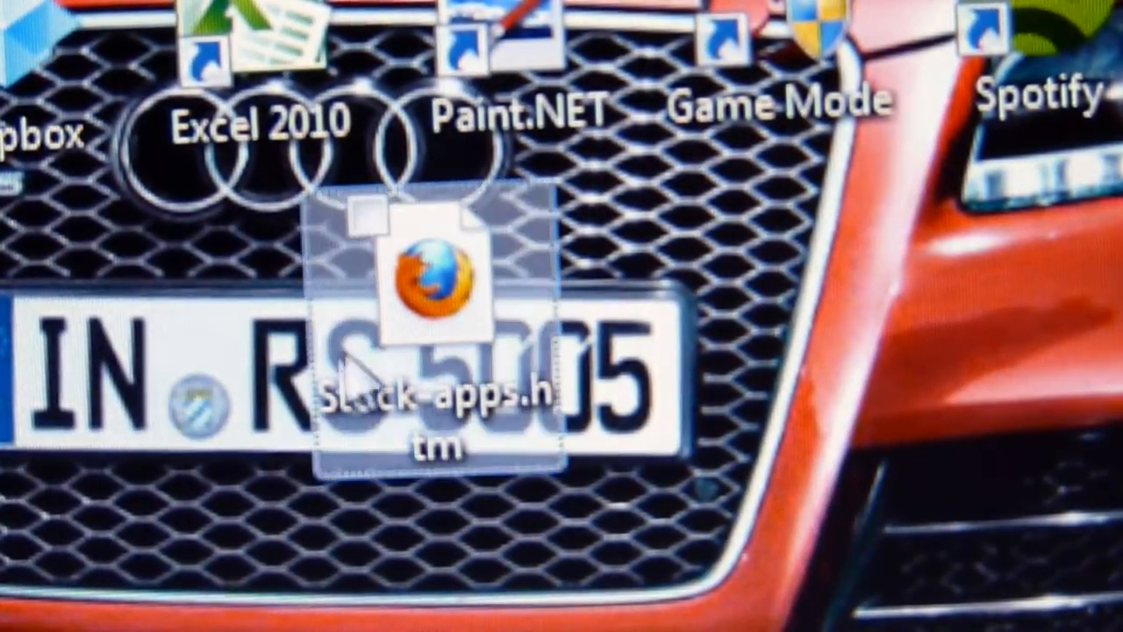
# - Select the Stock-apps.htm file on the desktop so it is ready to open
pyautogui.click(430, 280)
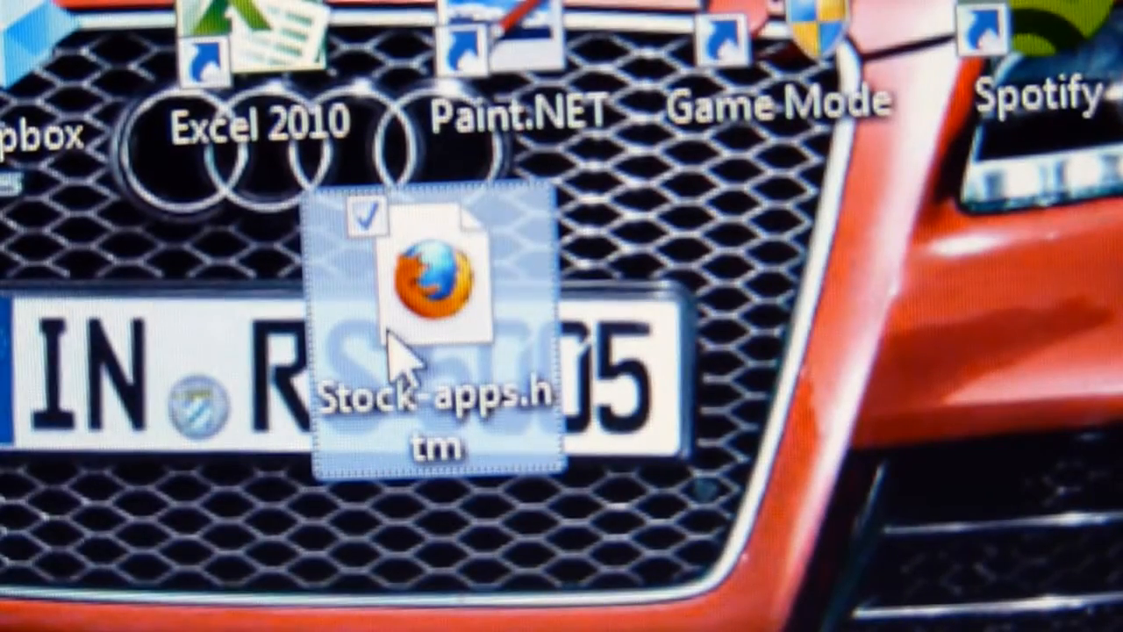